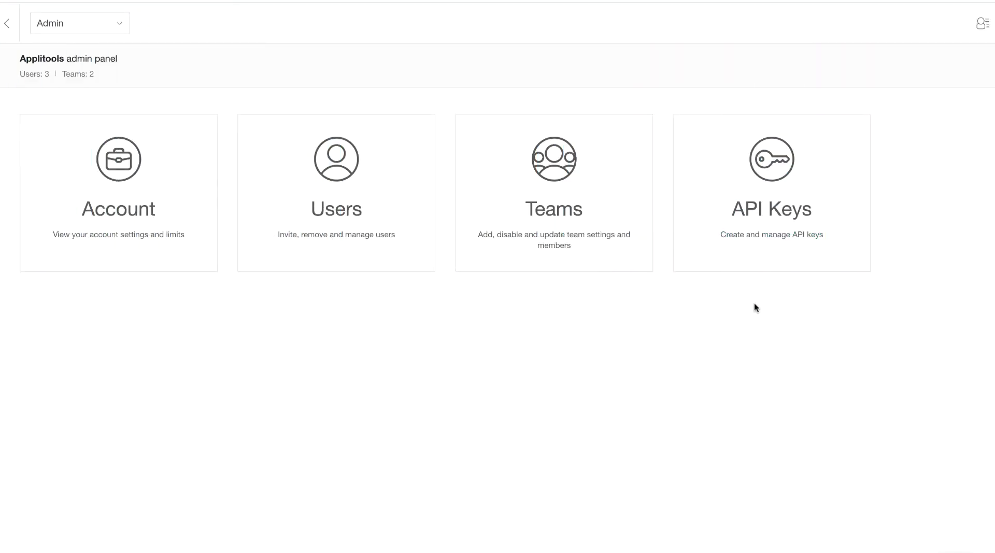
pyautogui.moveTo(771, 211)
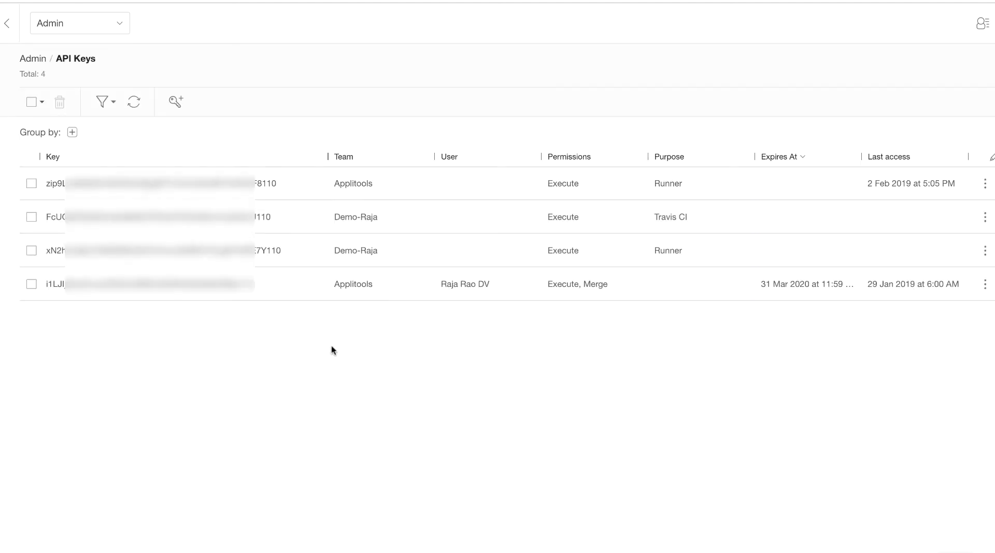
pyautogui.moveTo(263, 194)
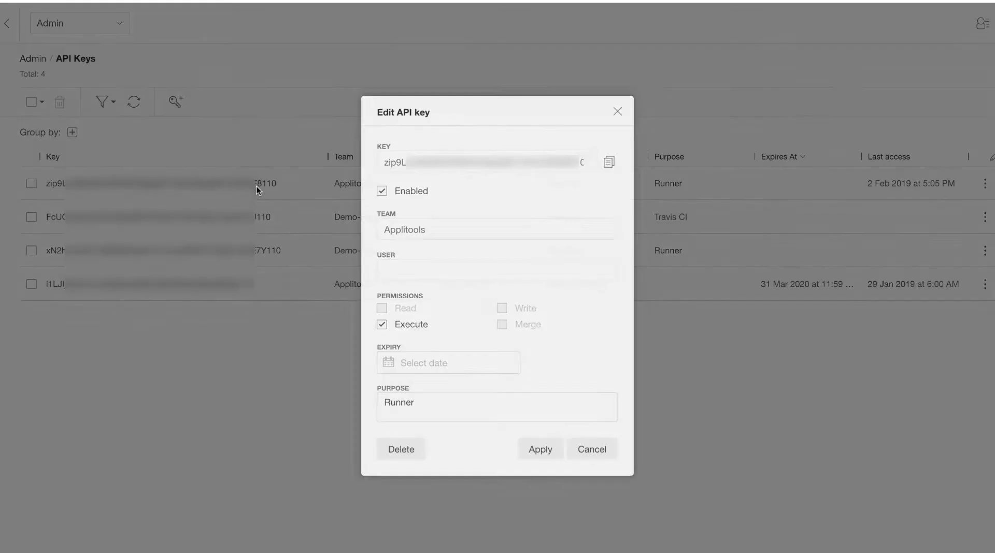
# Untick Enabled on the Runner key, then cancel so the key stays unchanged.
pyautogui.click(381, 191)
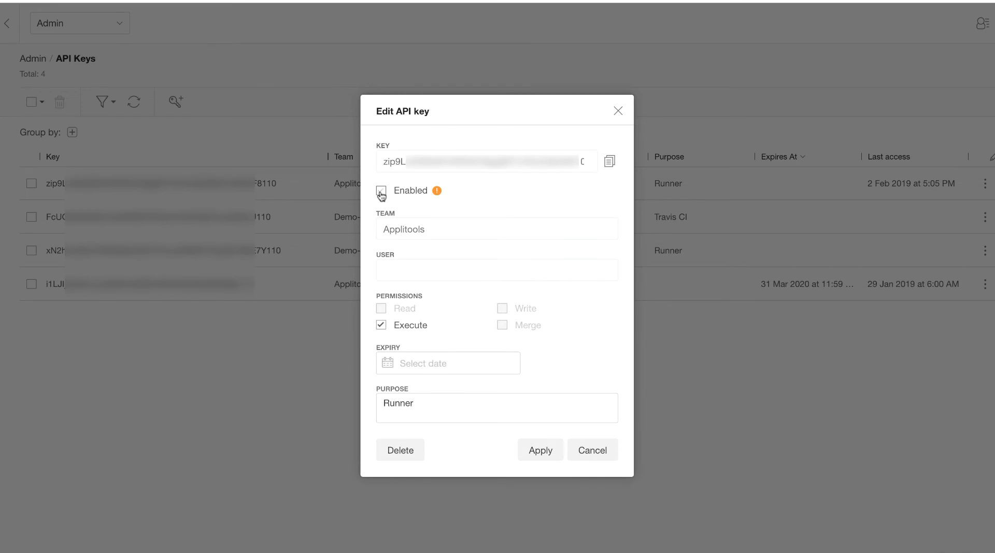
pyautogui.click(592, 450)
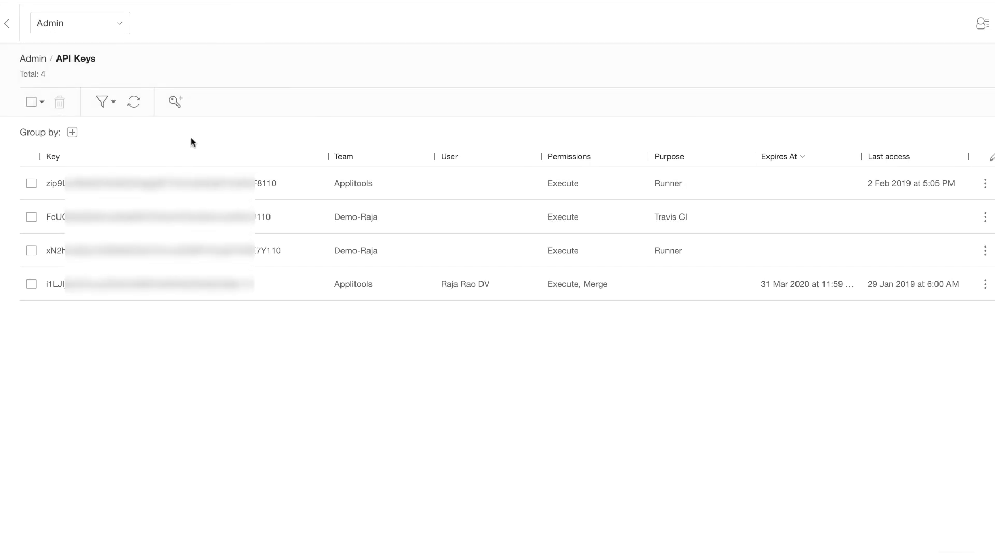
# Begin a new API key assigned to team Demo-Raja and tied to a specific user.
pyautogui.click(174, 102)
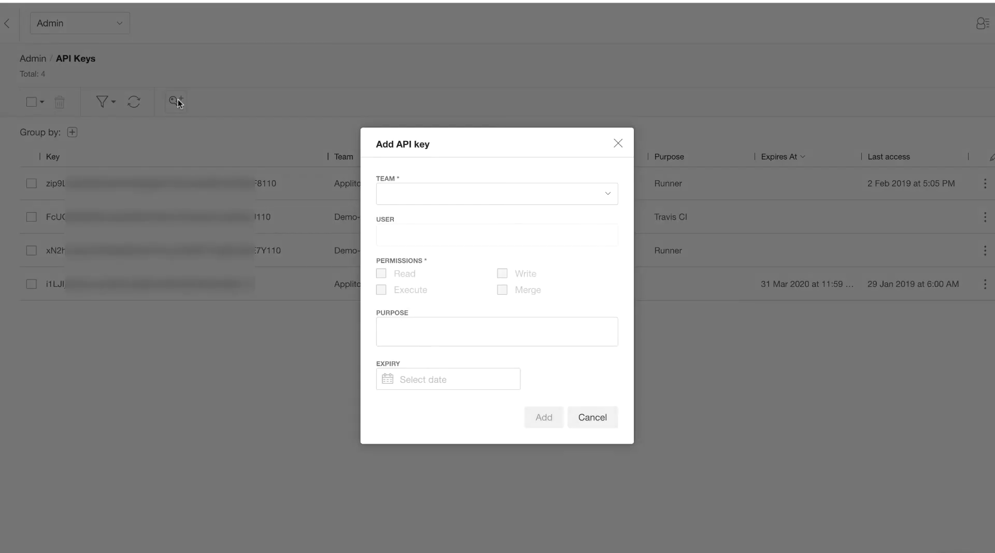
pyautogui.click(495, 194)
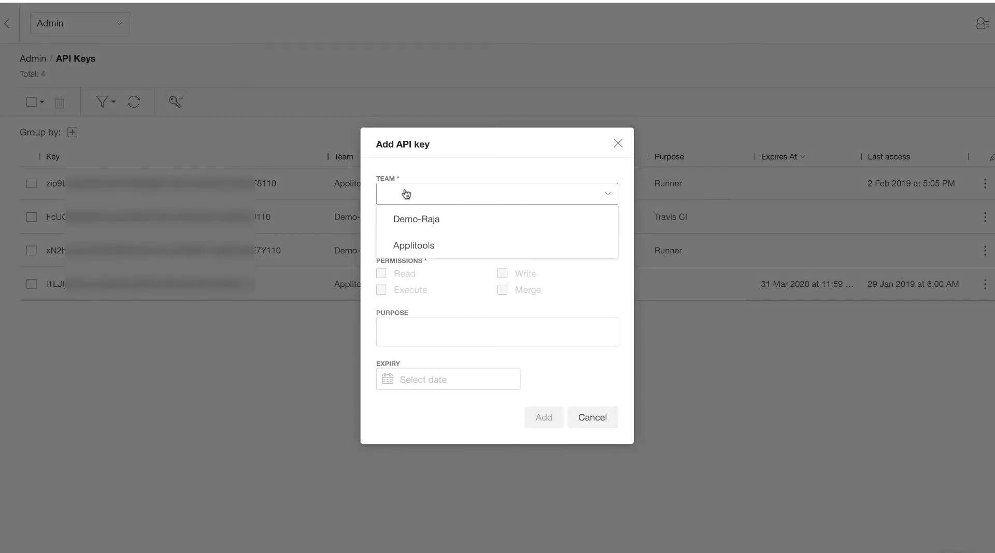
pyautogui.click(417, 218)
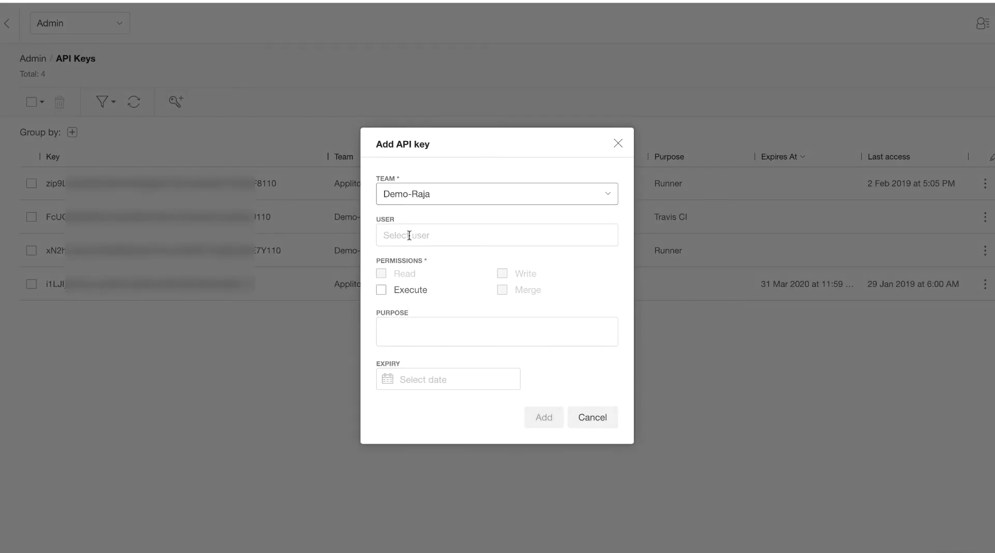
pyautogui.click(496, 236)
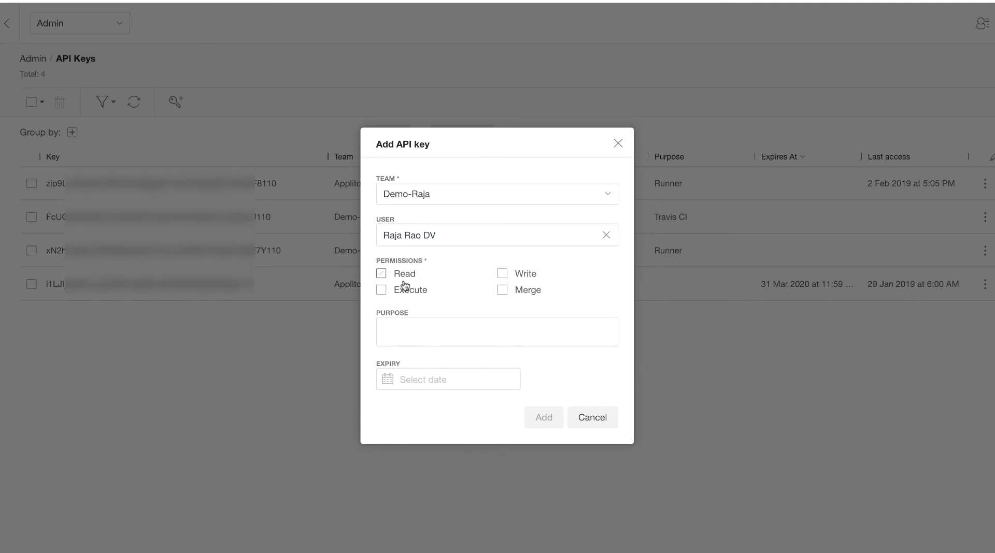
pyautogui.click(502, 290)
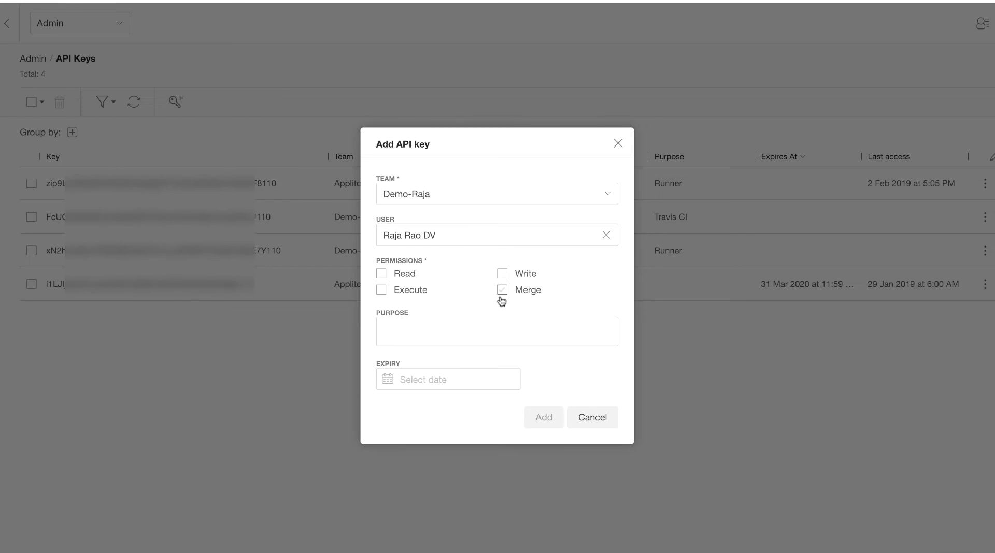
pyautogui.click(502, 290)
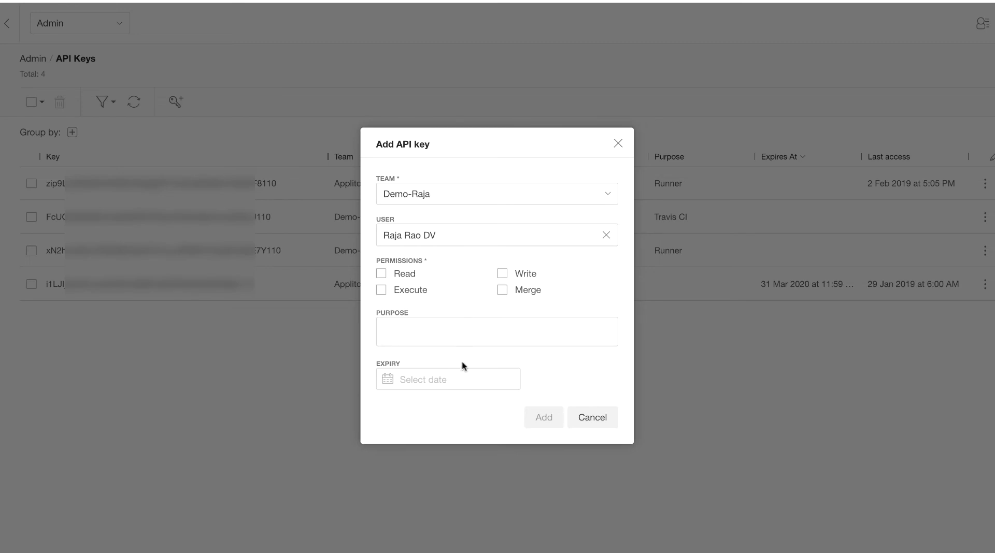
# Set the draft key's expiry to 02/28/2019, then discard it without adding.
pyautogui.click(448, 379)
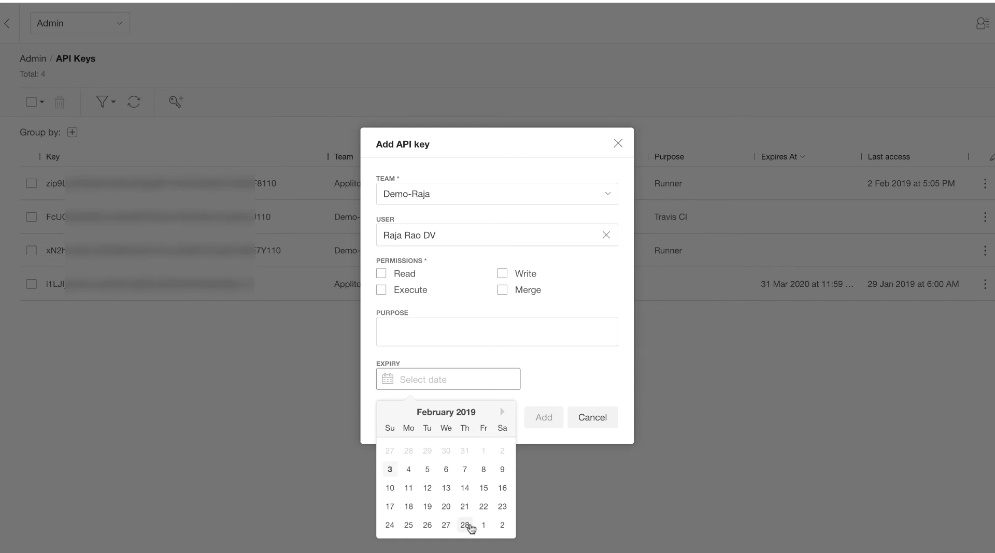
pyautogui.click(464, 524)
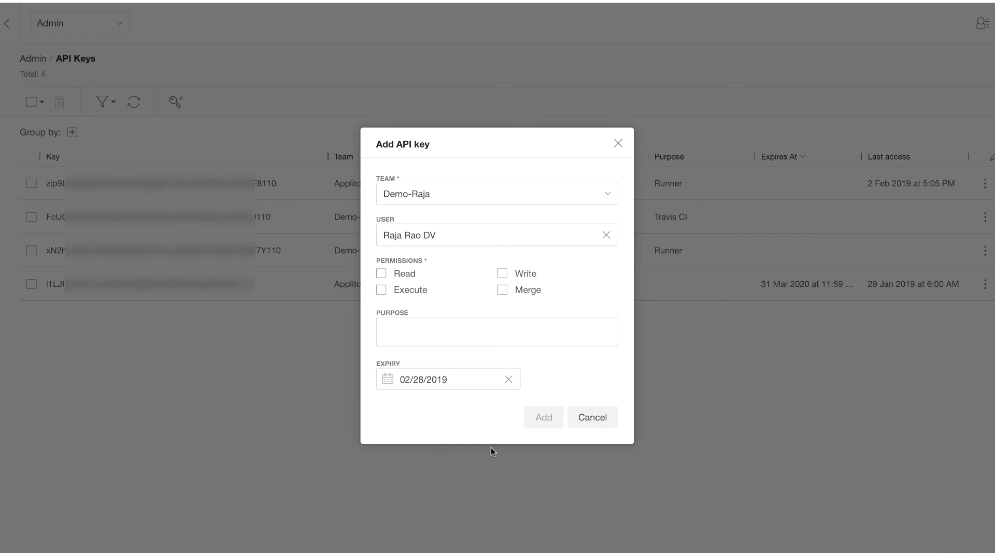
pyautogui.click(592, 418)
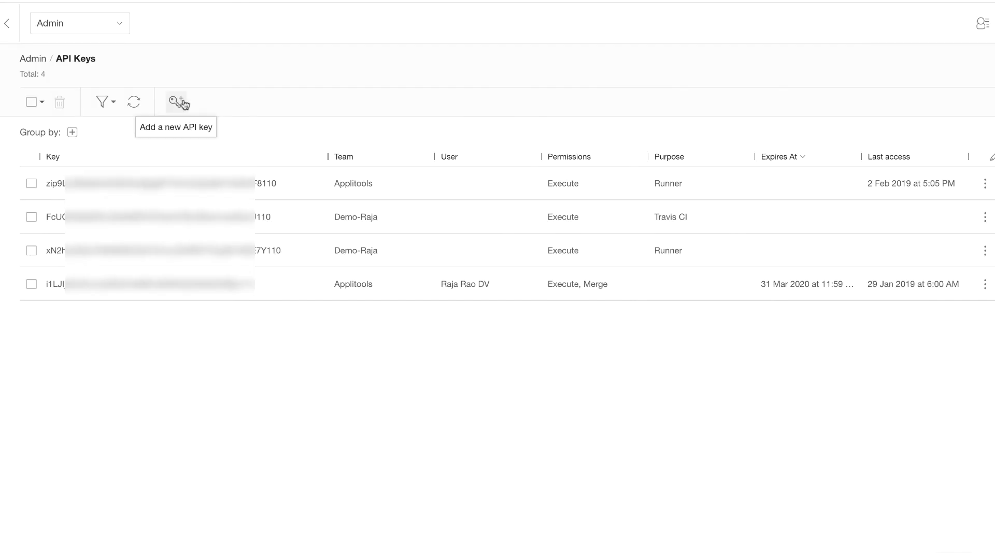
# Begin a new key for team Demo-Raja with Execute permission and purpose 'CI/CD'.
pyautogui.click(177, 102)
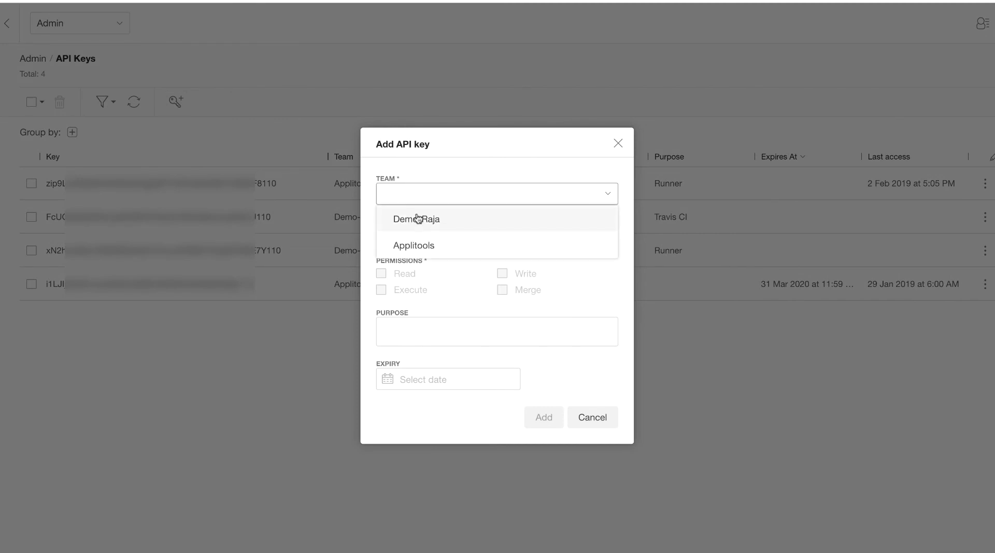
pyautogui.click(417, 219)
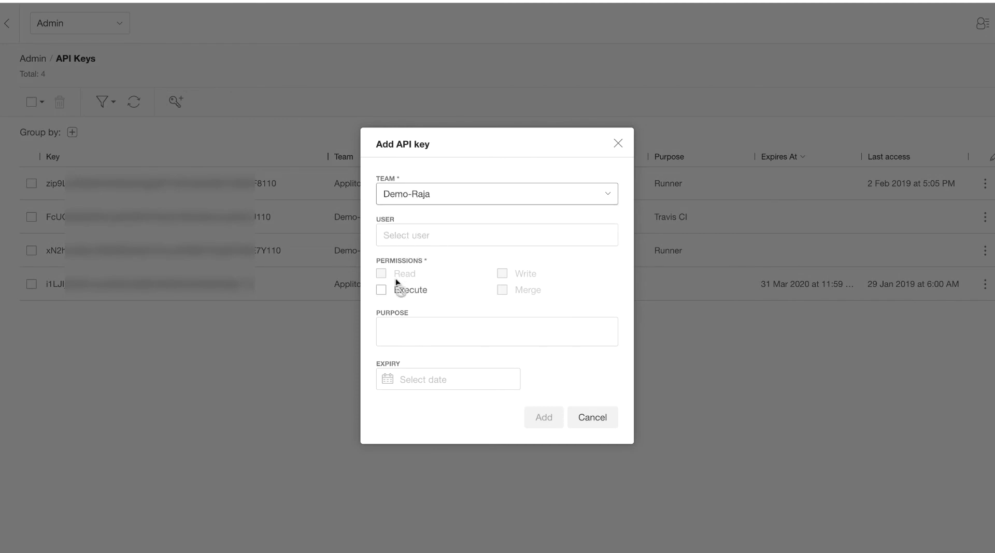
pyautogui.click(382, 290)
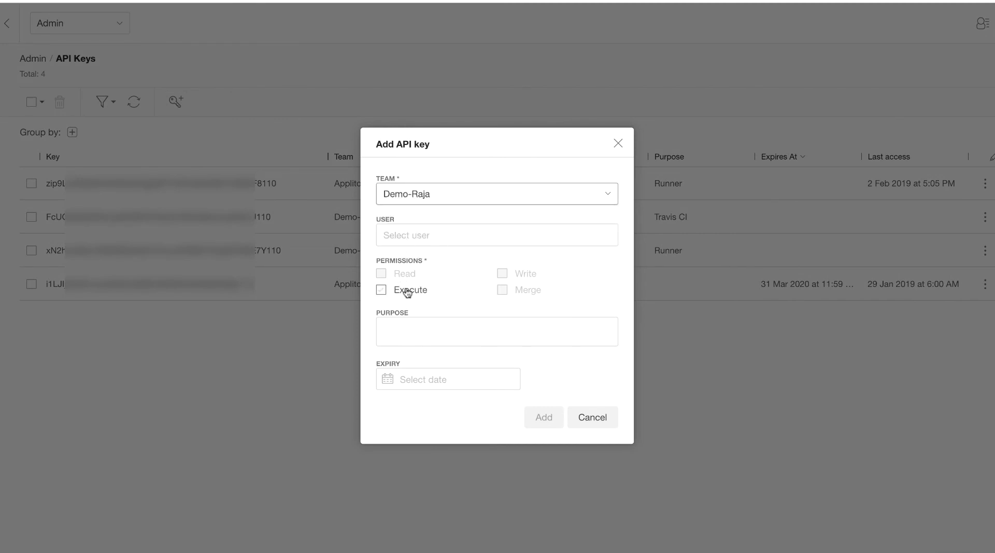
pyautogui.click(380, 290)
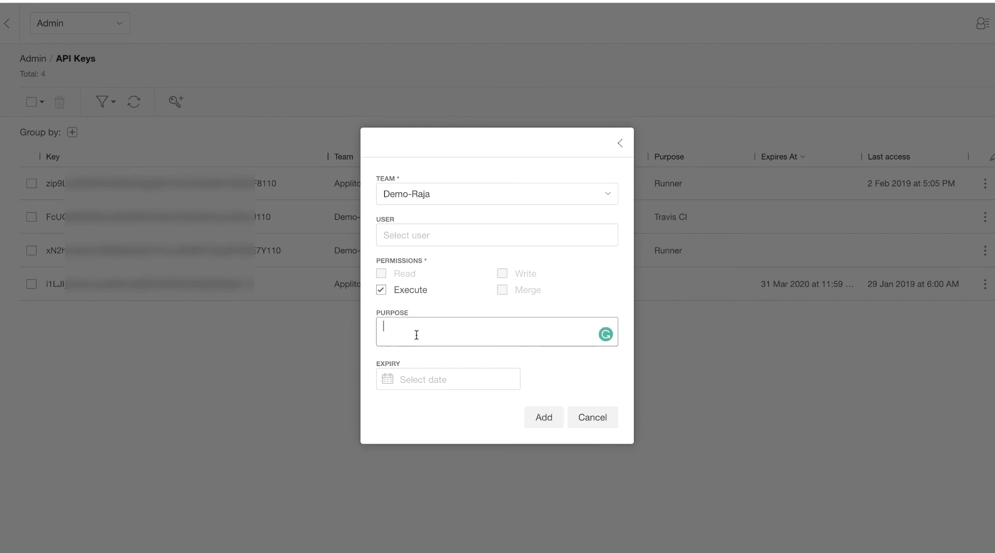
pyautogui.write('CI/CD')
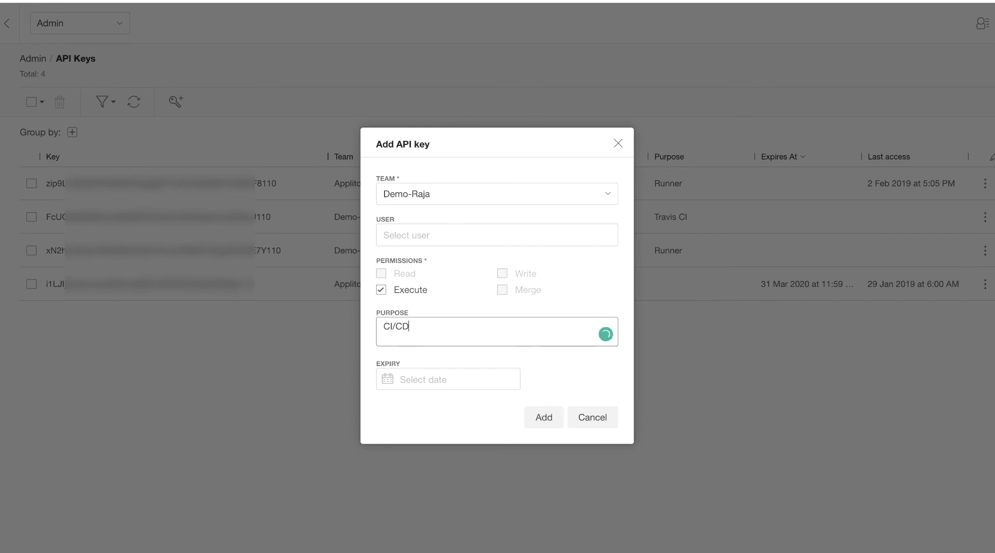